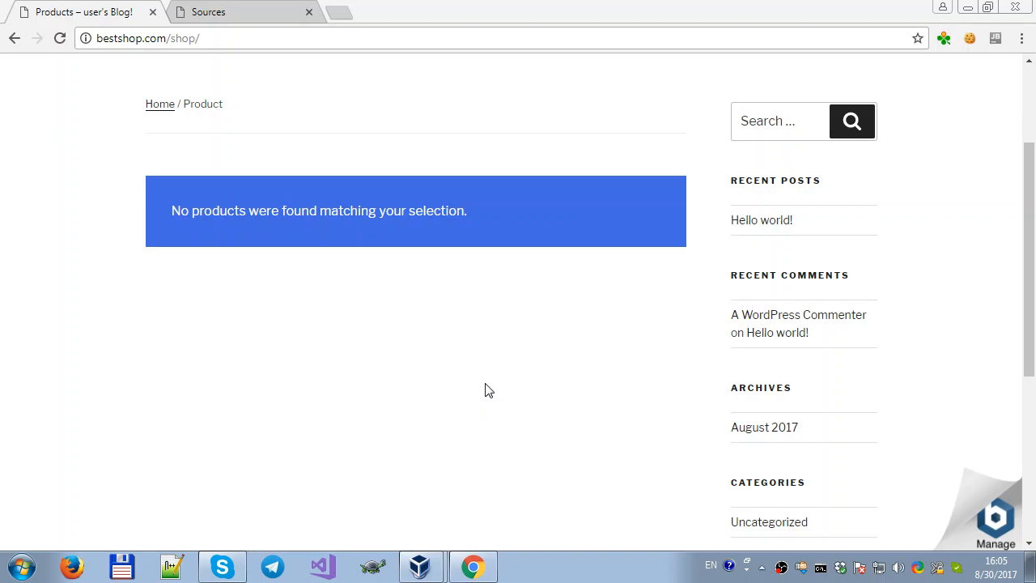
{"action": "mouse_move", "coordinate": [339, 202]}
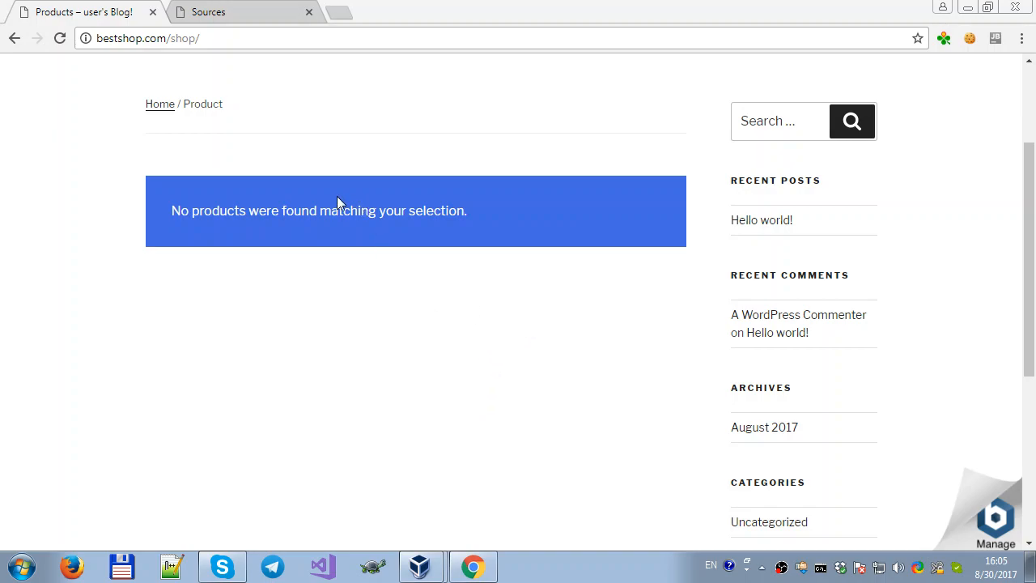
Step: Add sammydress.com from the Select source list as the campaign's first source
{"action": "left_click", "coordinate": [235, 12]}
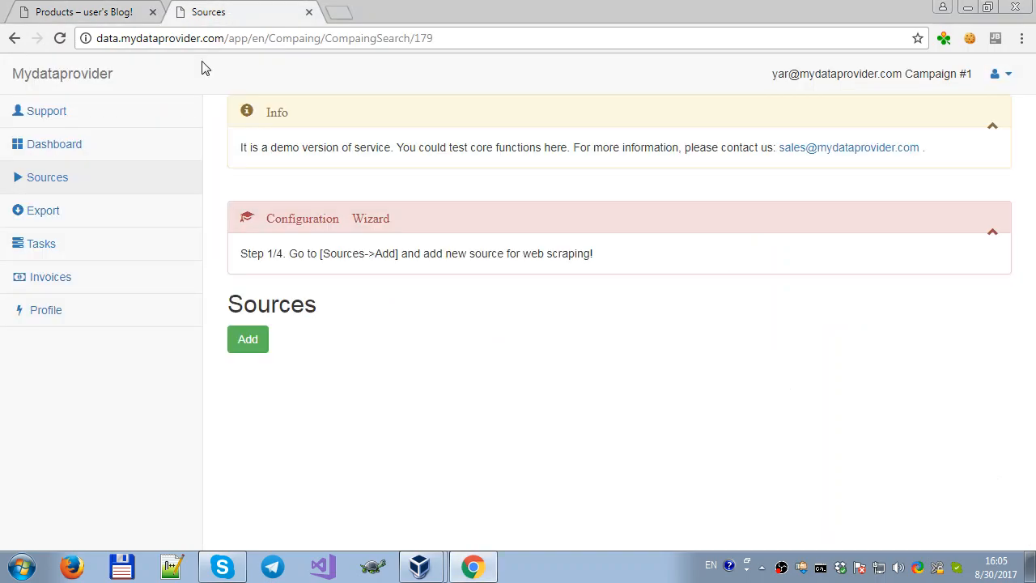
{"action": "left_click", "coordinate": [248, 339]}
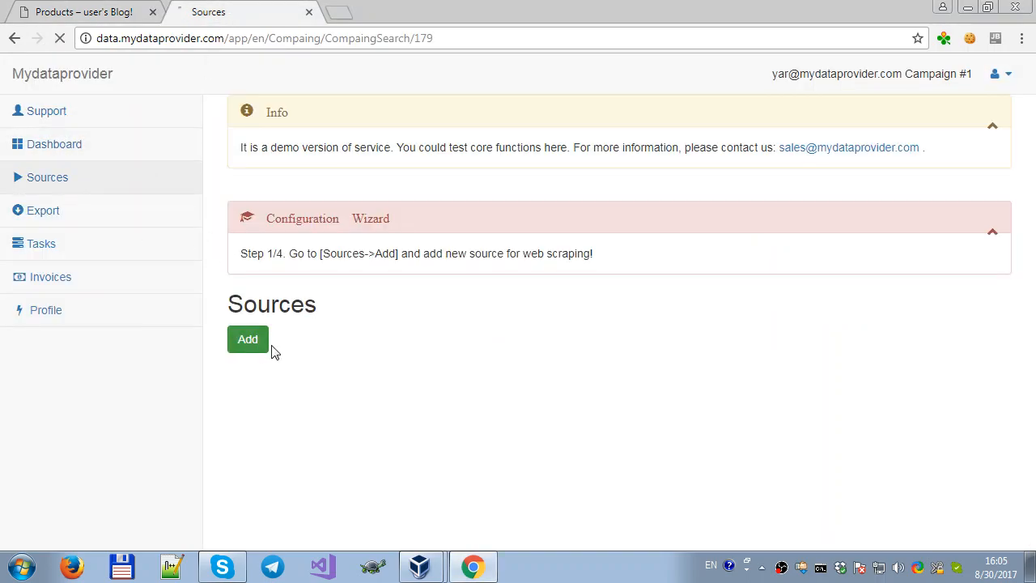
{"action": "left_click", "coordinate": [248, 339]}
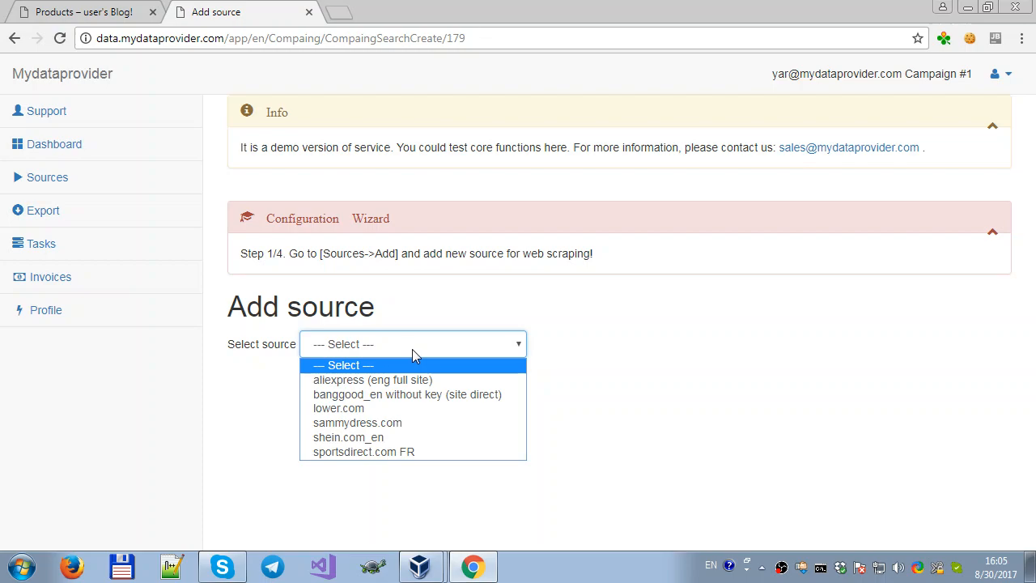
{"action": "left_click", "coordinate": [357, 422]}
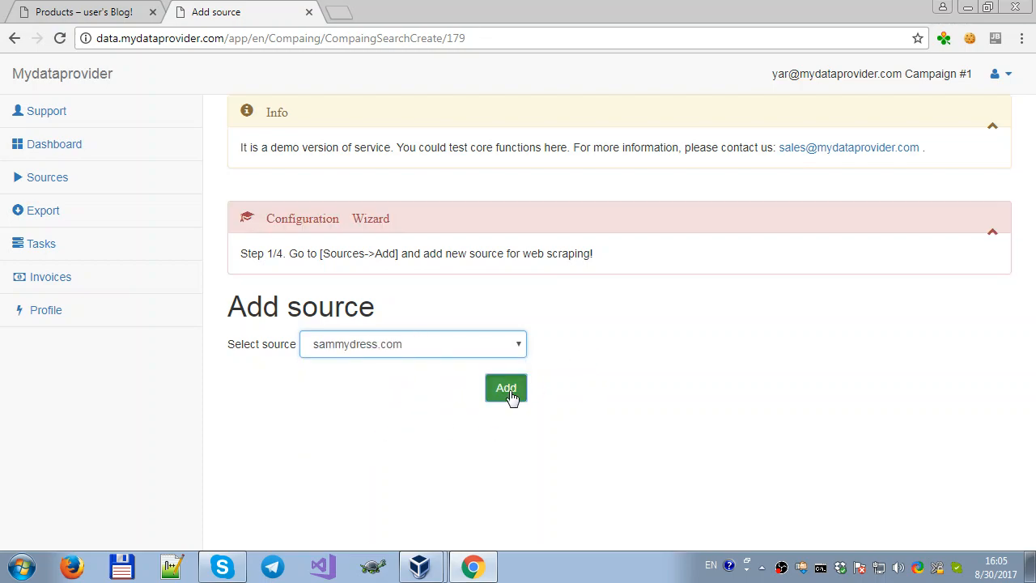
{"action": "left_click", "coordinate": [505, 388]}
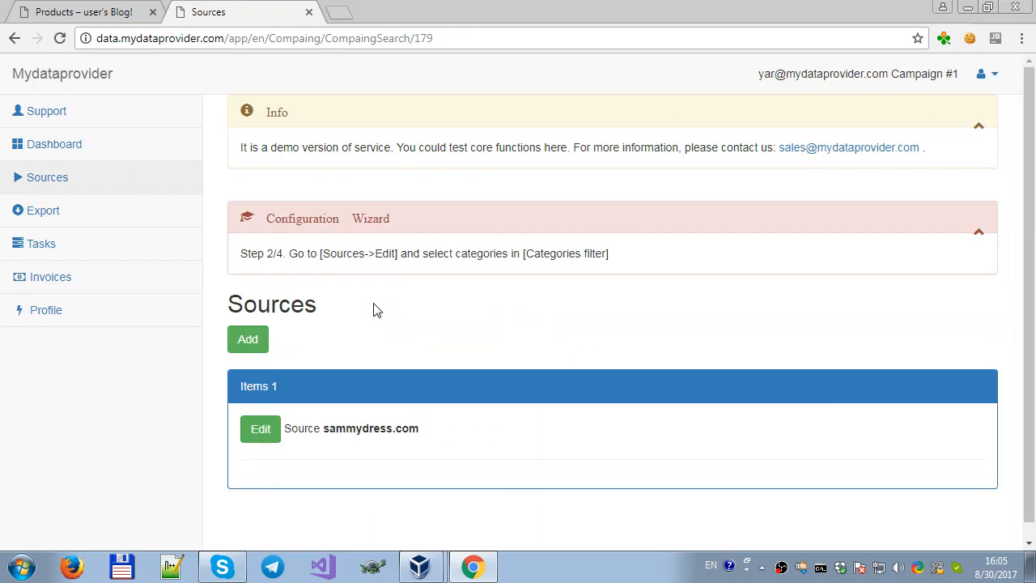
Step: Restrict sammydress.com's category filter to Men's Bags > Backpacks, save it, and go to Export
{"action": "left_click", "coordinate": [260, 428]}
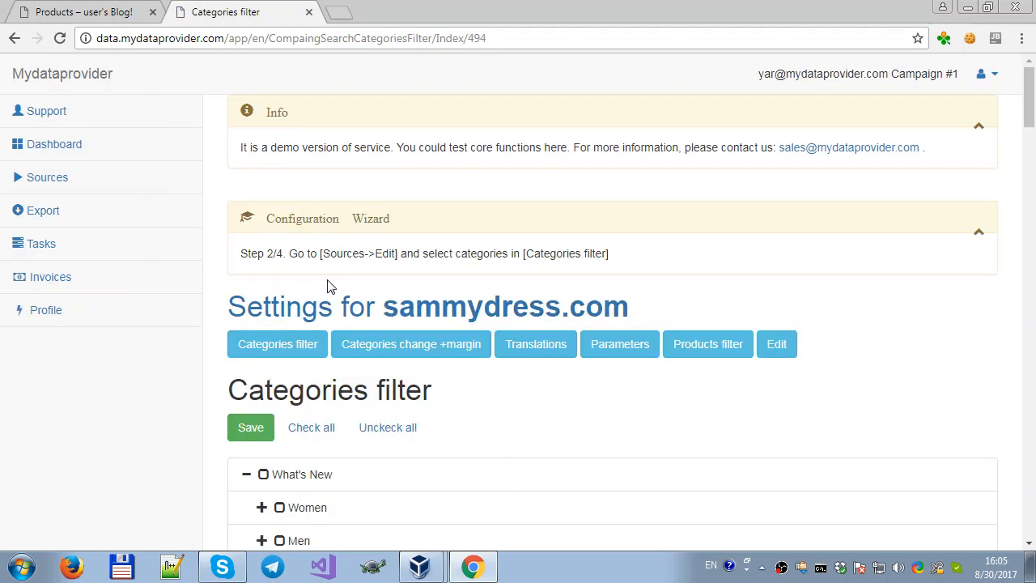
{"action": "scroll", "scroll_direction": "down", "scroll_amount": 3}
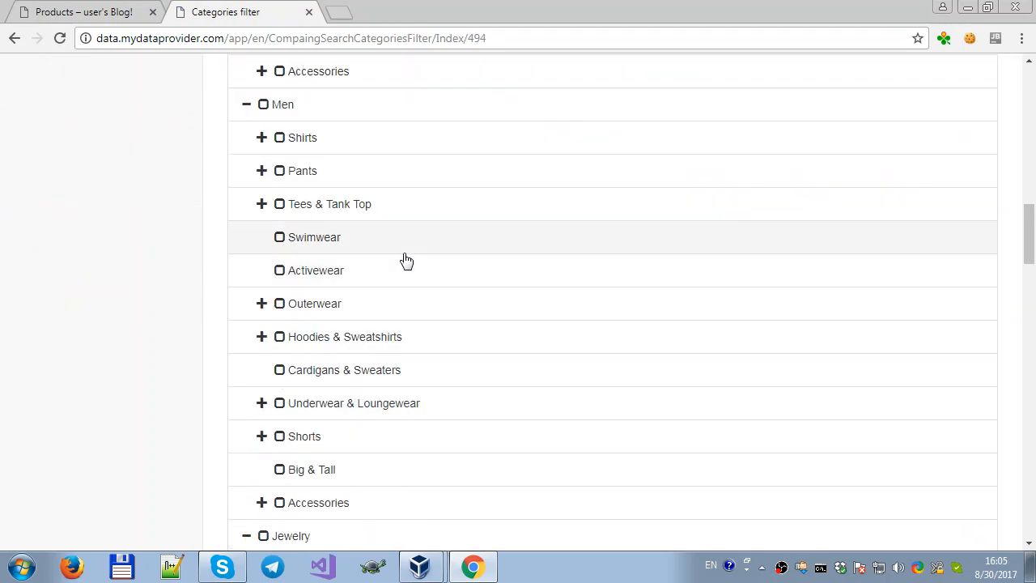
{"action": "scroll", "scroll_direction": "down", "scroll_amount": 3}
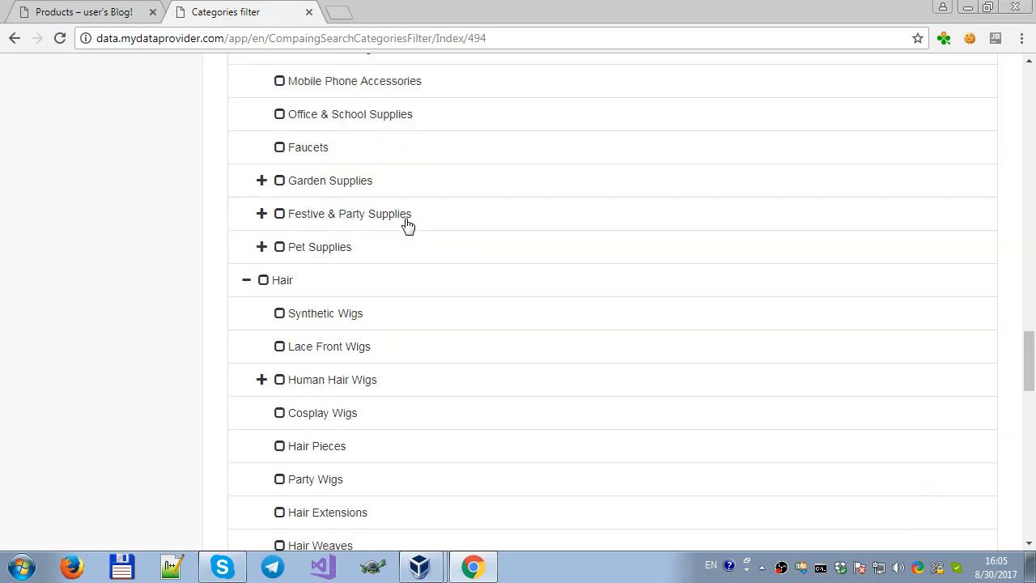
{"action": "scroll", "scroll_direction": "down", "scroll_amount": 3}
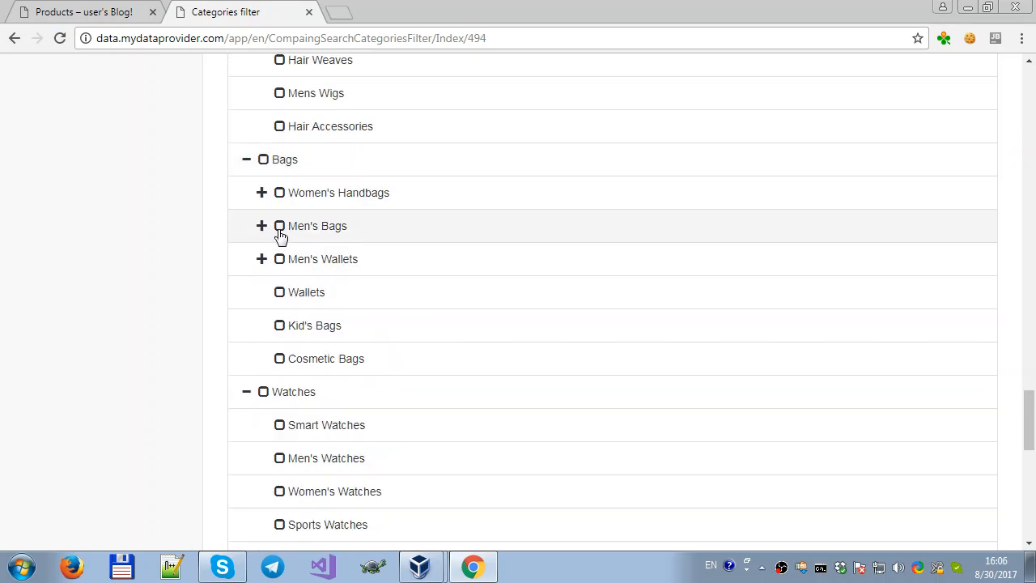
{"action": "left_click", "coordinate": [261, 226]}
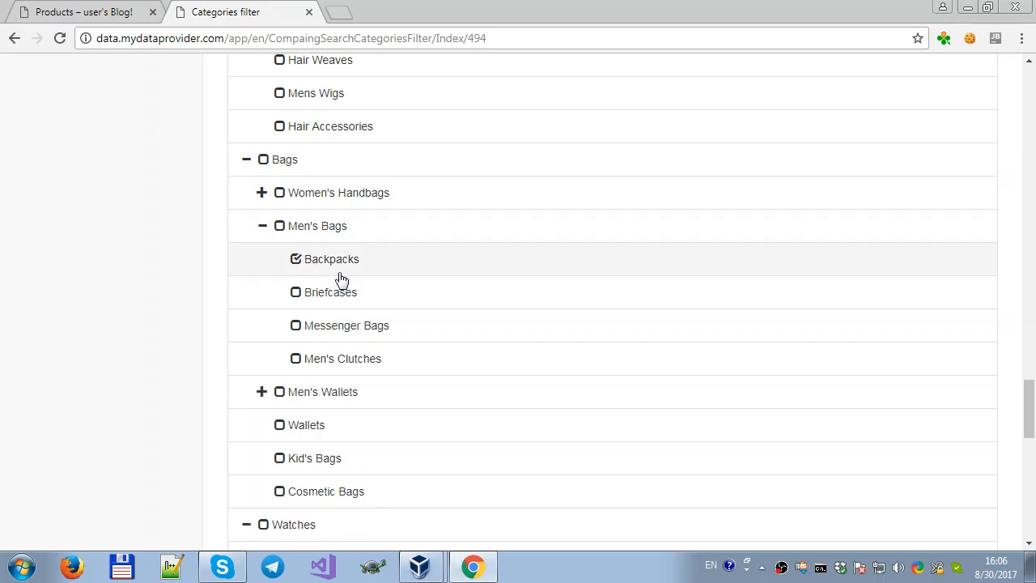
{"action": "scroll", "scroll_direction": "down", "scroll_amount": 3}
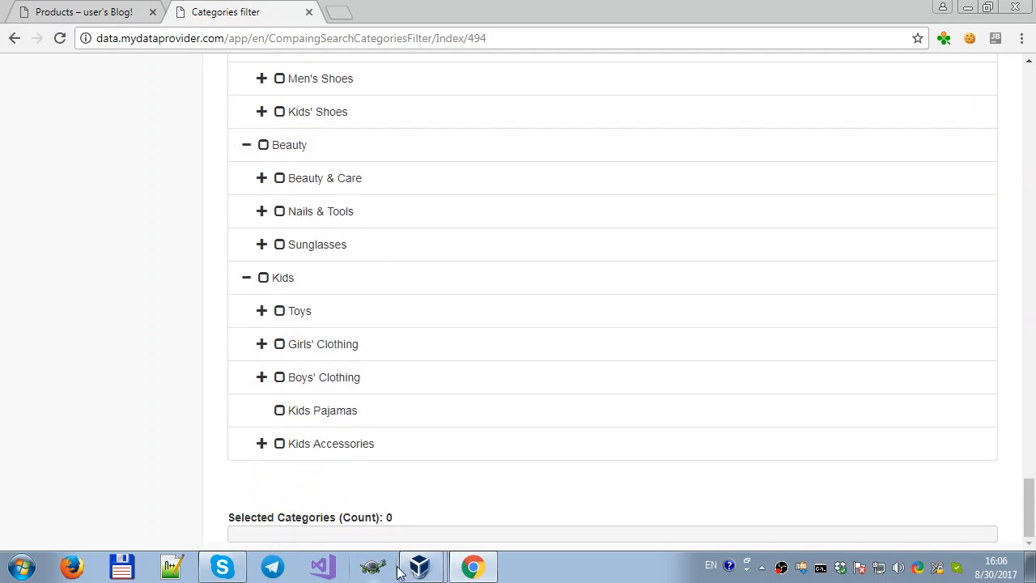
{"action": "mouse_move", "coordinate": [407, 449]}
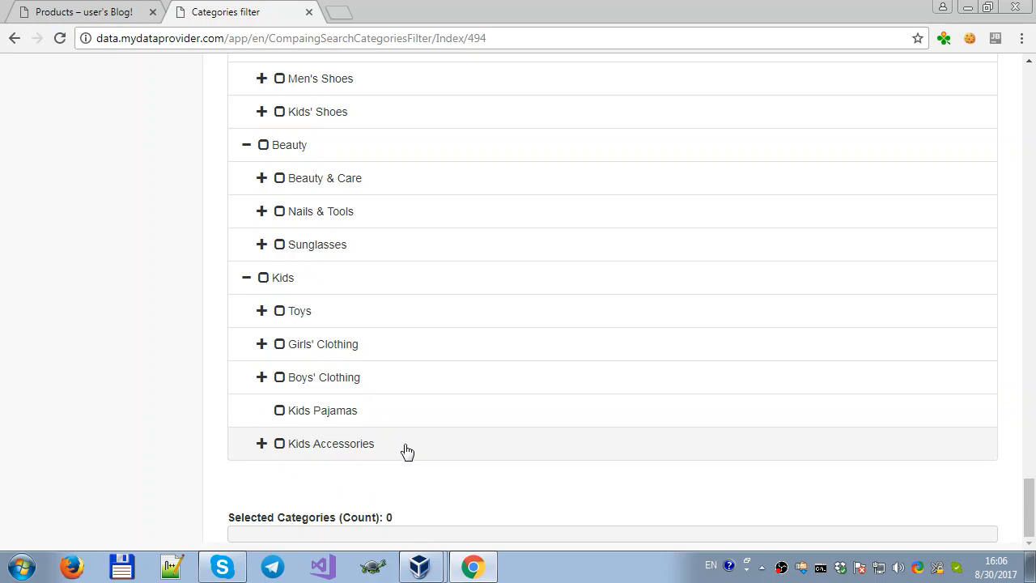
{"action": "scroll", "scroll_direction": "up", "scroll_amount": 3}
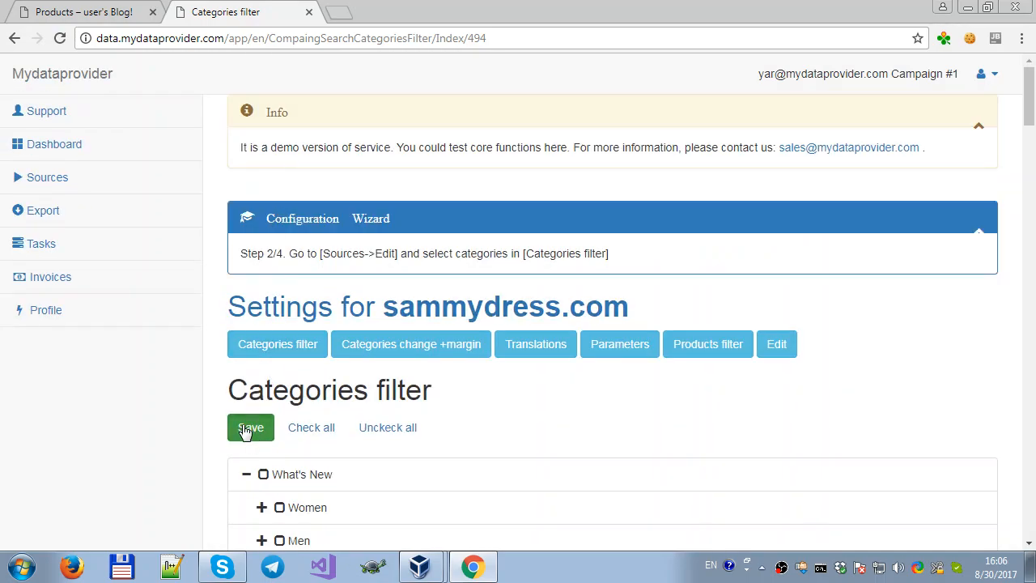
{"action": "left_click", "coordinate": [250, 428]}
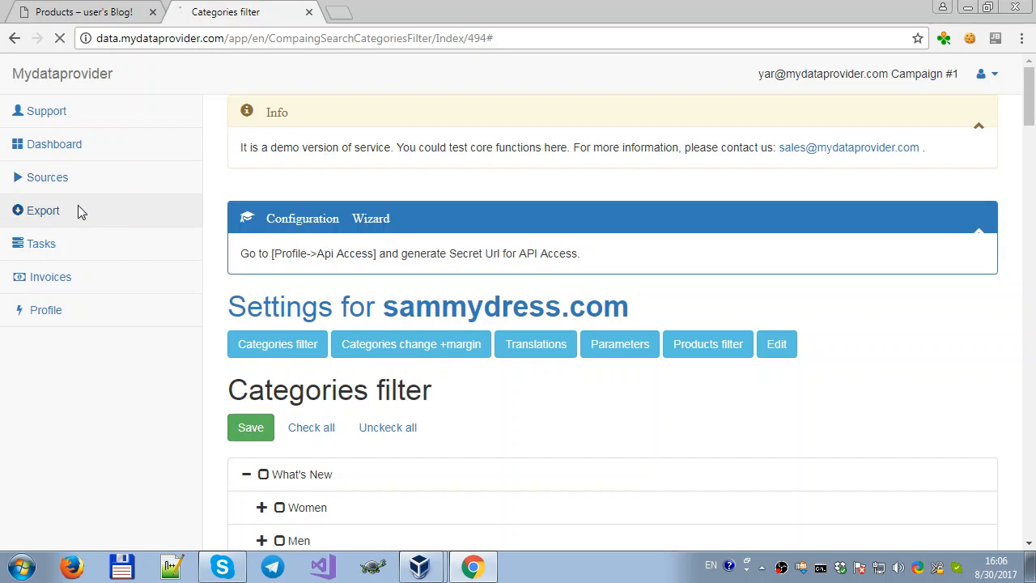
{"action": "left_click", "coordinate": [43, 210]}
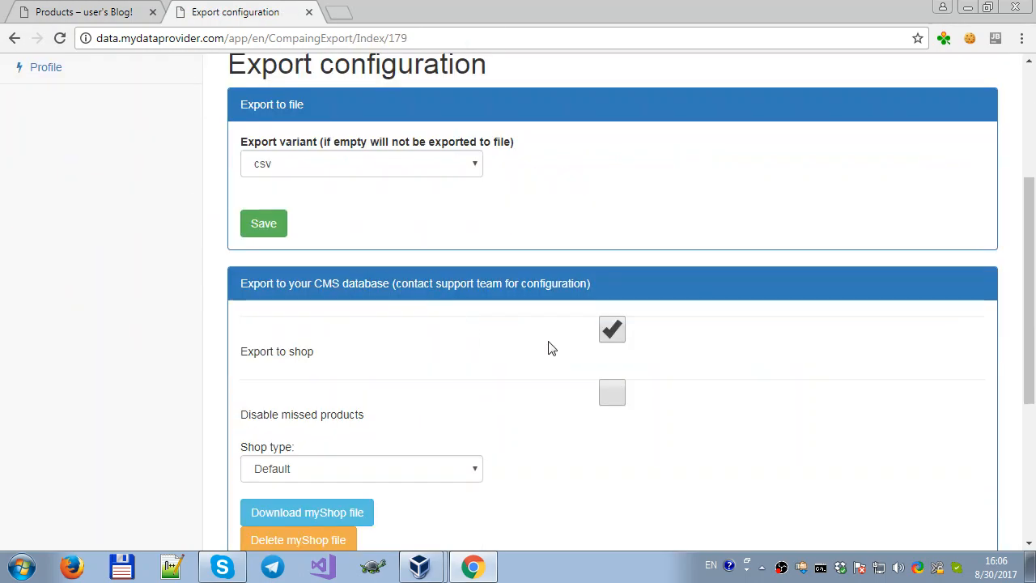
Step: Confirm the new sammydress.com import task from the task list so it starts running
{"action": "left_click", "coordinate": [38, 243]}
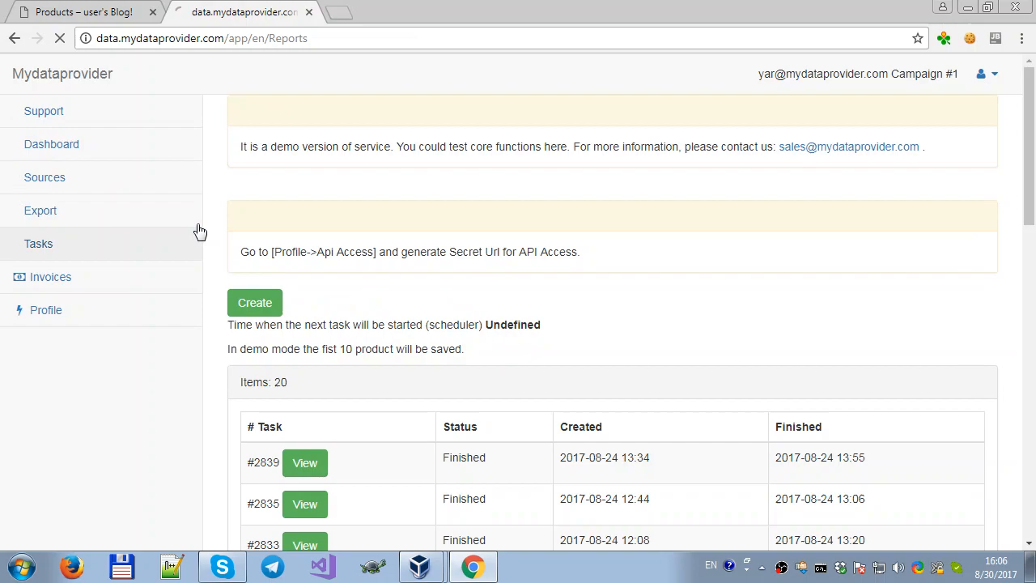
{"action": "left_click", "coordinate": [255, 302]}
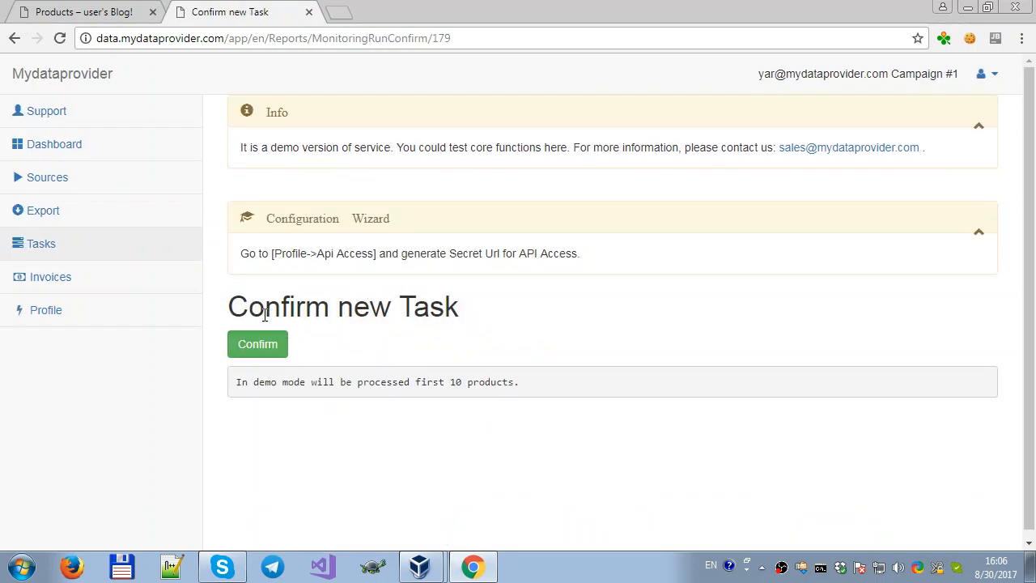
{"action": "left_click", "coordinate": [257, 343]}
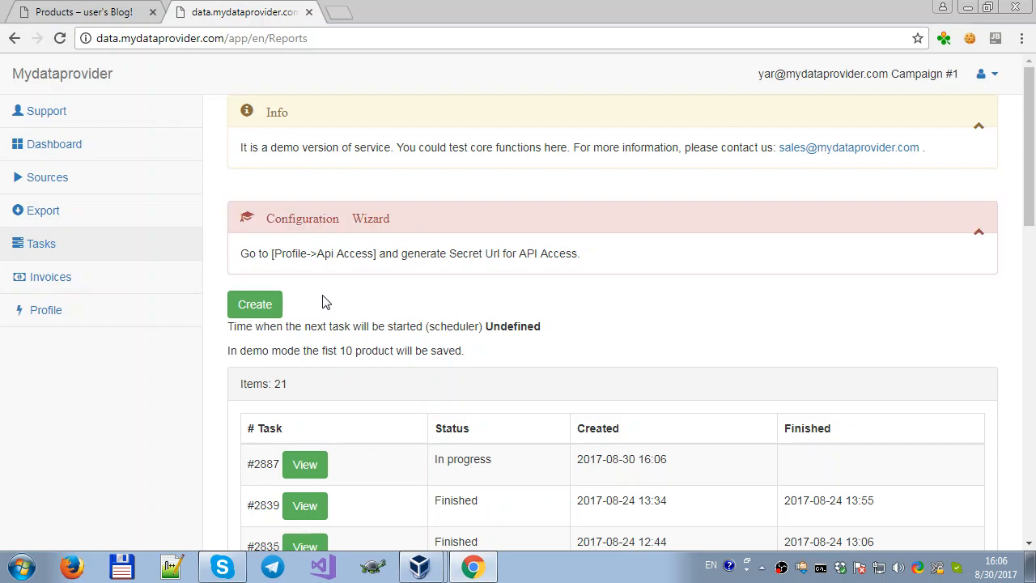
{"action": "mouse_move", "coordinate": [310, 323]}
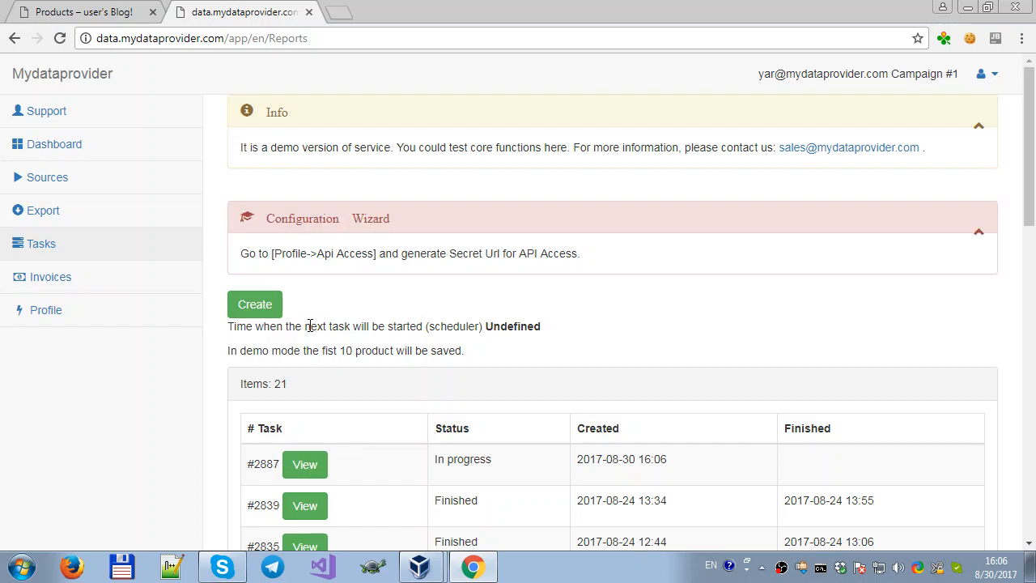
{"action": "mouse_move", "coordinate": [292, 325]}
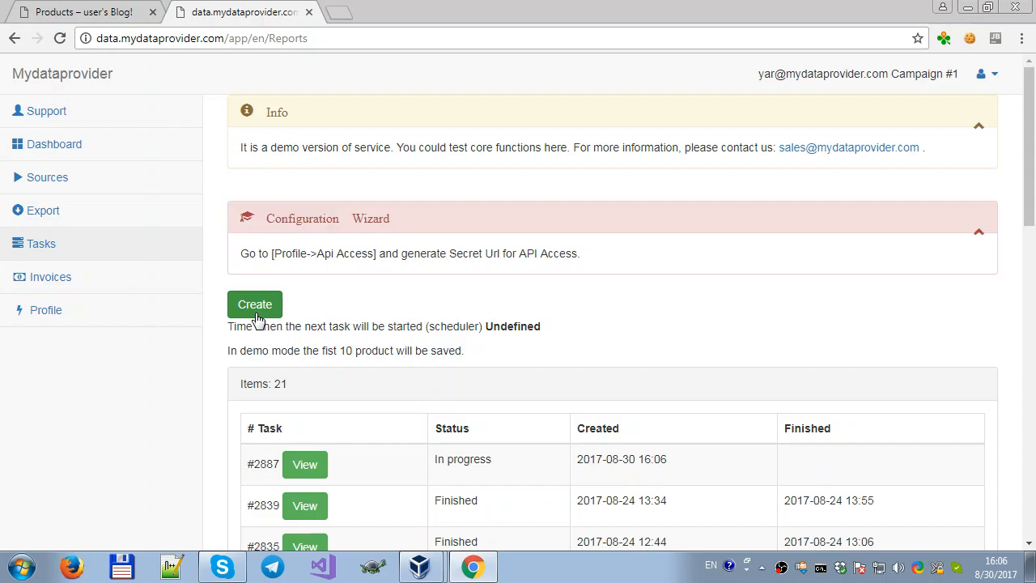
{"action": "mouse_move", "coordinate": [221, 348]}
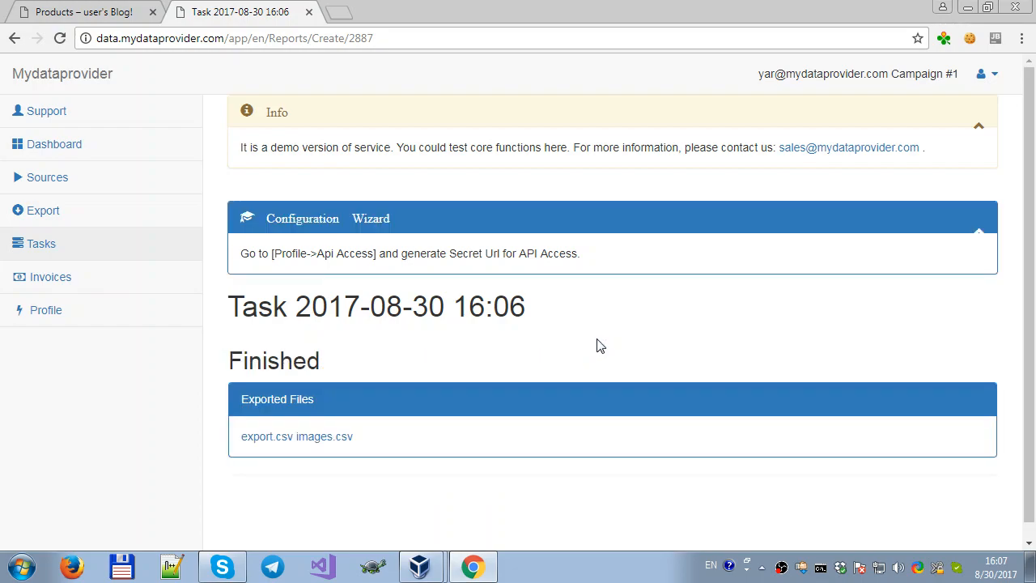
{"action": "mouse_move", "coordinate": [240, 340]}
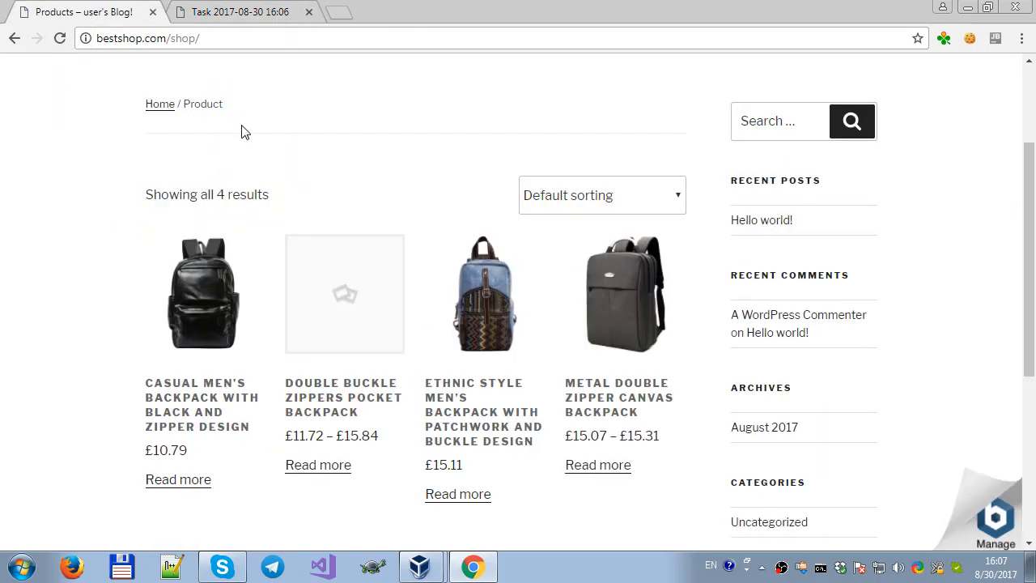
{"action": "mouse_move", "coordinate": [245, 265]}
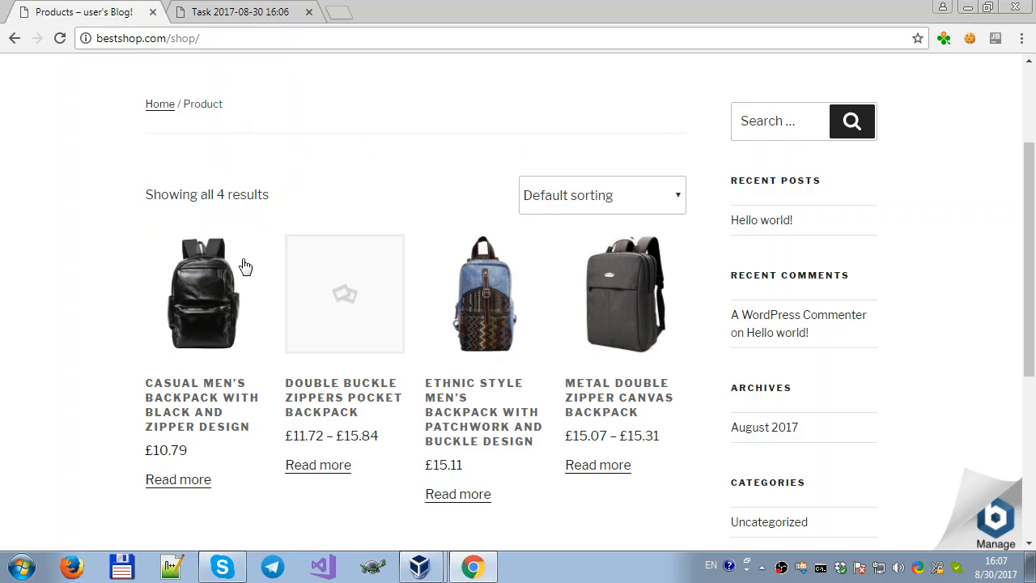
{"action": "mouse_move", "coordinate": [647, 299]}
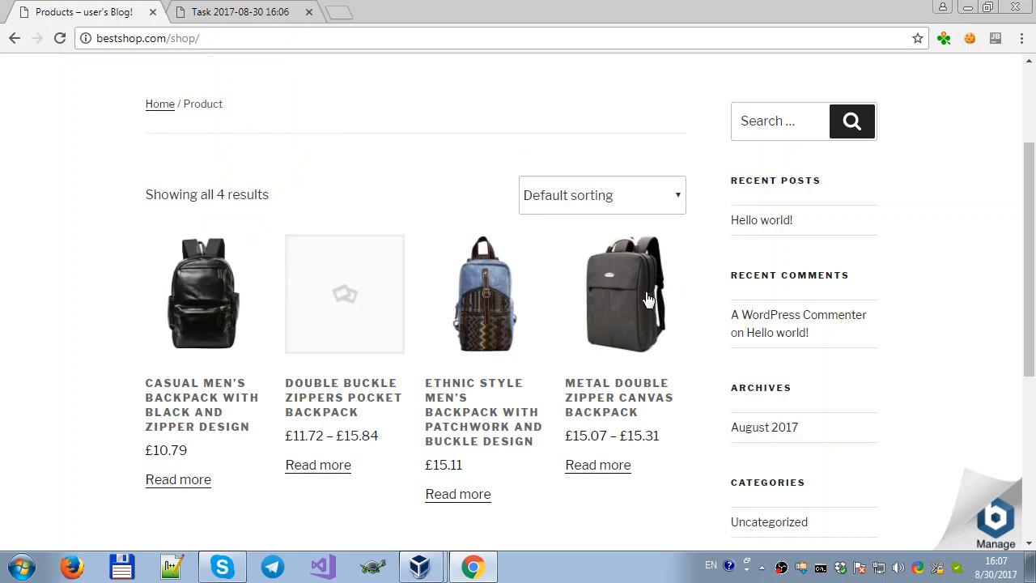
{"action": "mouse_move", "coordinate": [484, 301]}
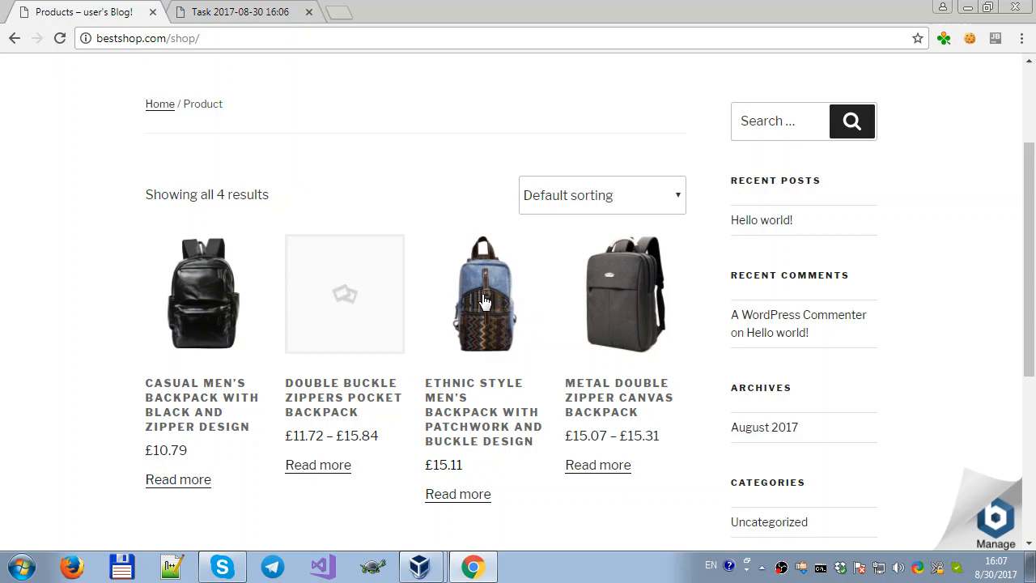
Step: Select the Metal Double Zipper Canvas Backpack image among the four imported backpacks
{"action": "left_click", "coordinate": [625, 294]}
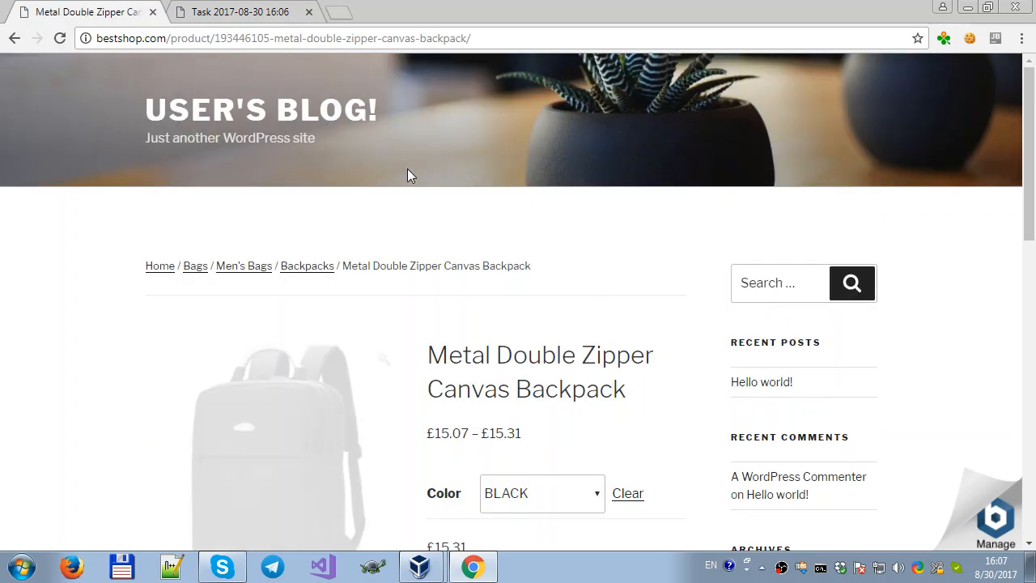
{"action": "scroll", "scroll_direction": "down", "scroll_amount": 3}
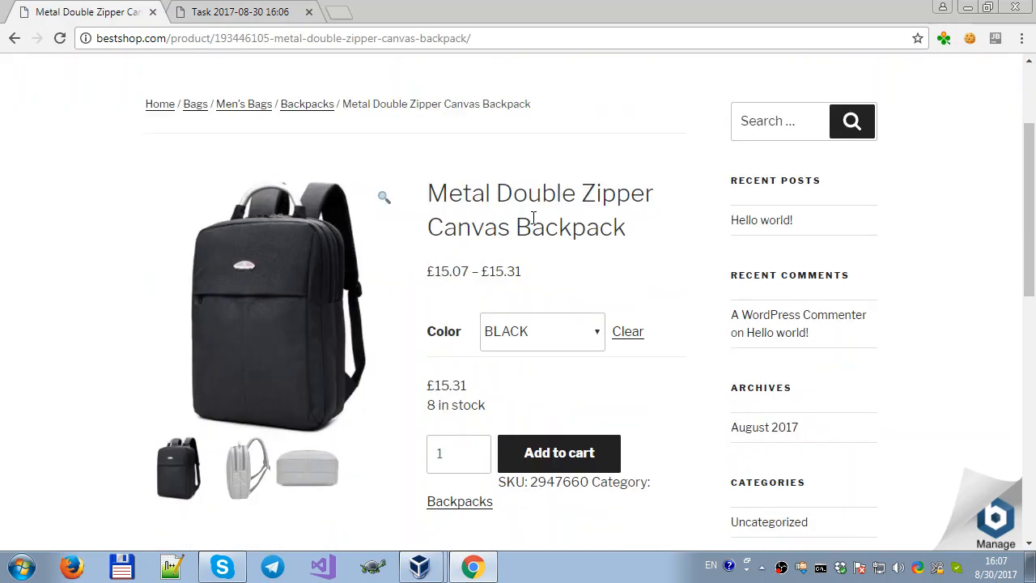
{"action": "scroll", "scroll_direction": "down", "scroll_amount": 3}
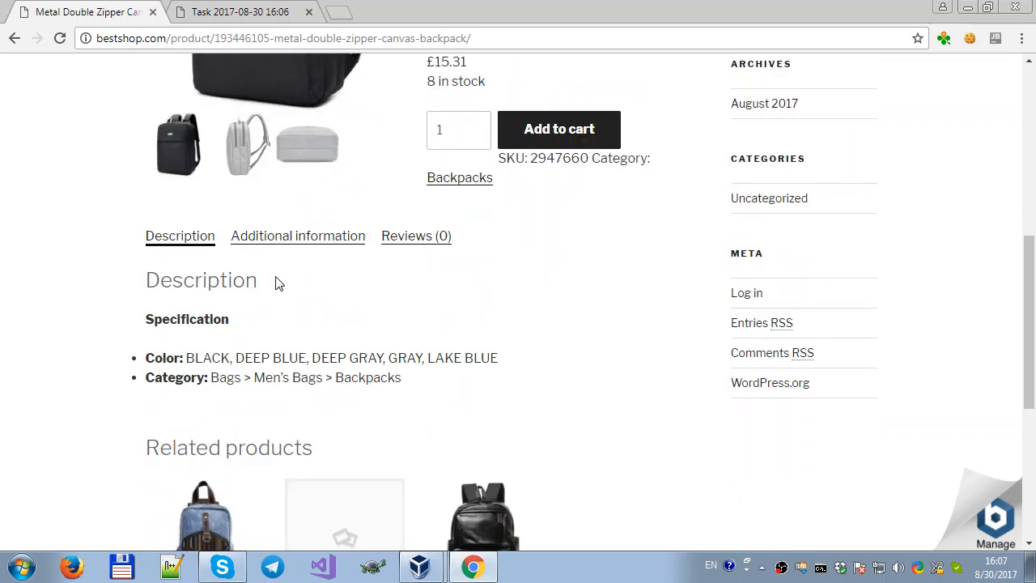
{"action": "scroll", "scroll_direction": "down", "scroll_amount": 3}
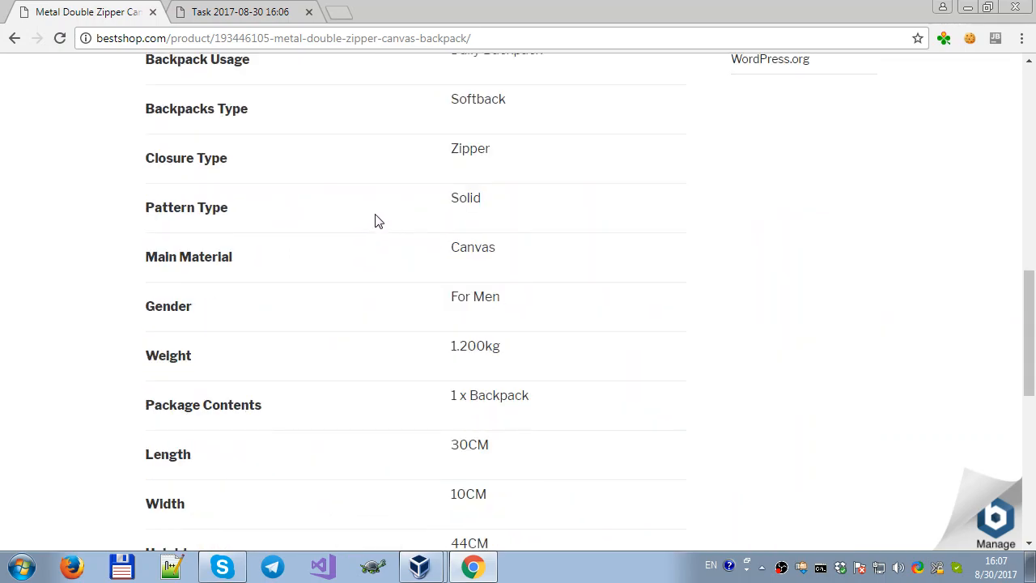
{"action": "scroll", "scroll_direction": "up", "scroll_amount": 3}
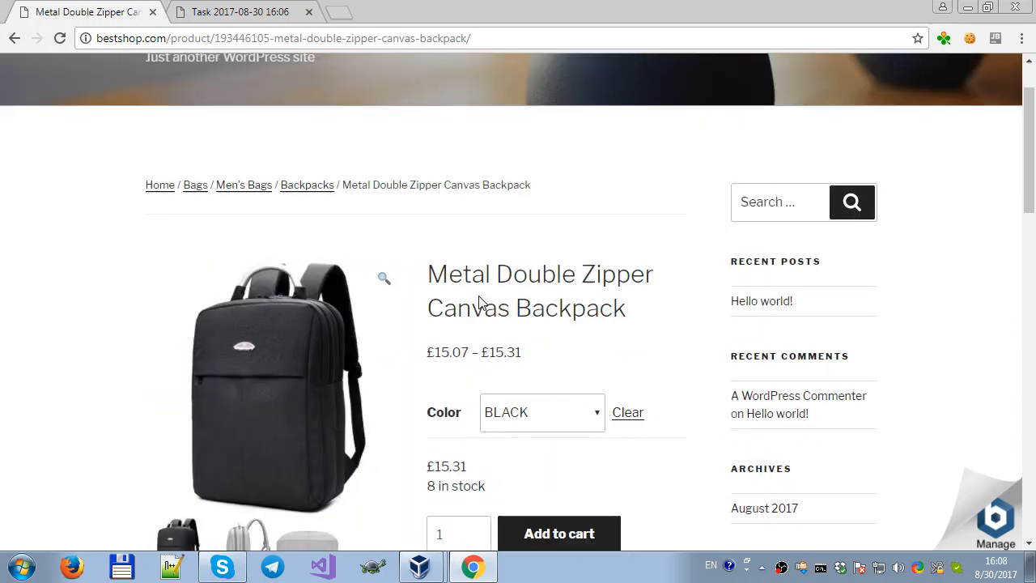
{"action": "scroll", "scroll_direction": "up", "scroll_amount": 3}
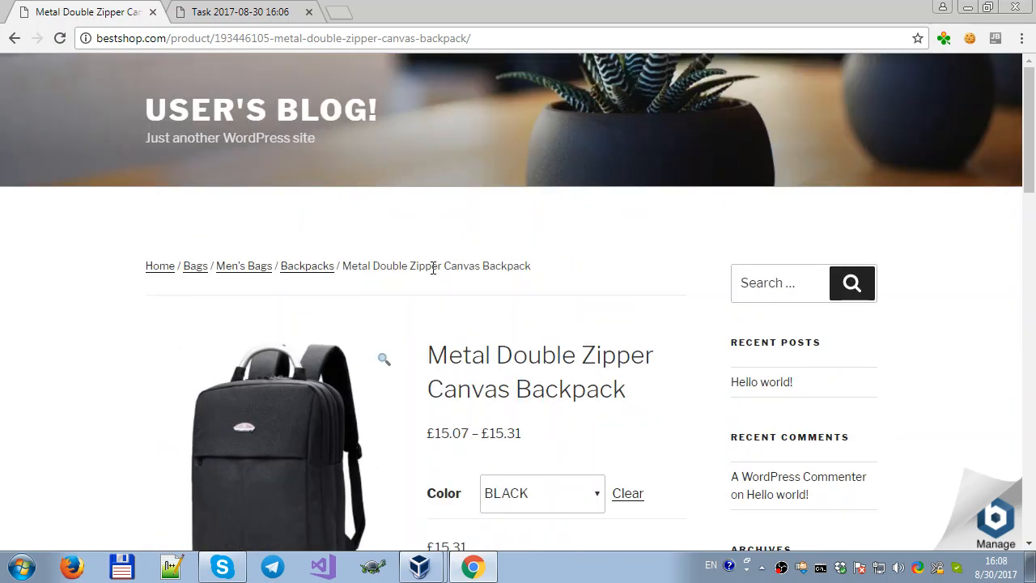
{"action": "mouse_move", "coordinate": [366, 280]}
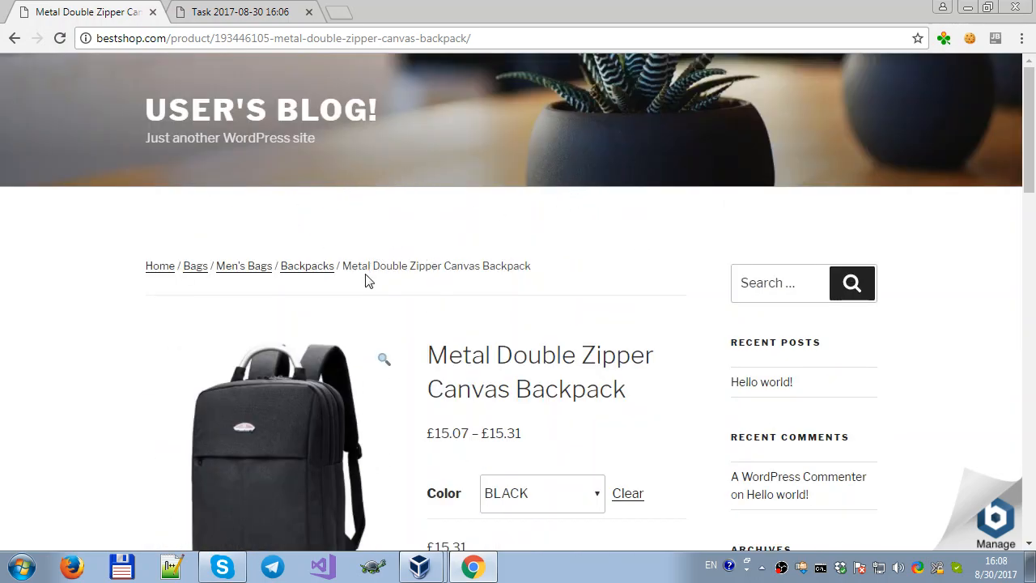
{"action": "mouse_move", "coordinate": [441, 269]}
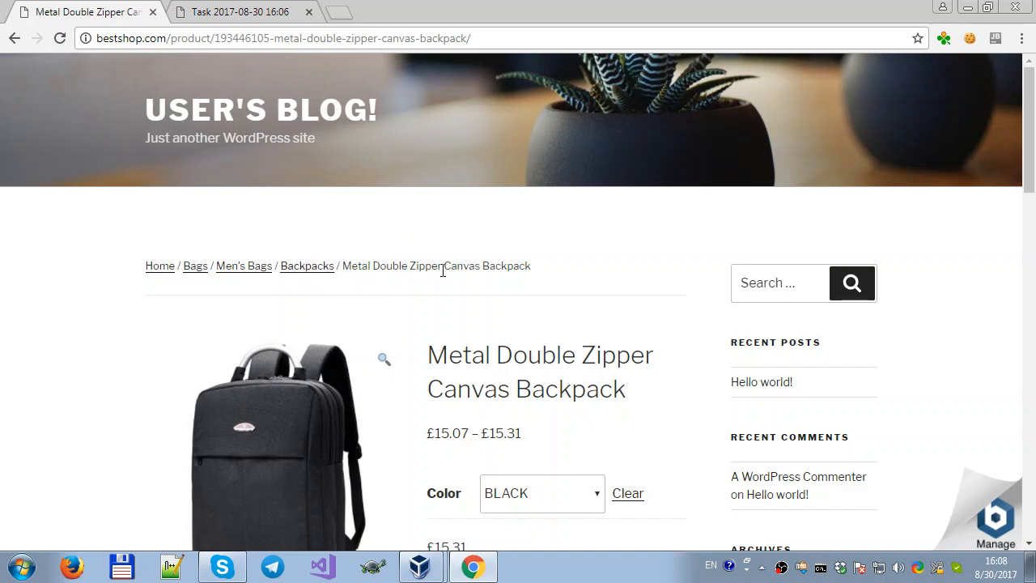
{"action": "mouse_move", "coordinate": [340, 138]}
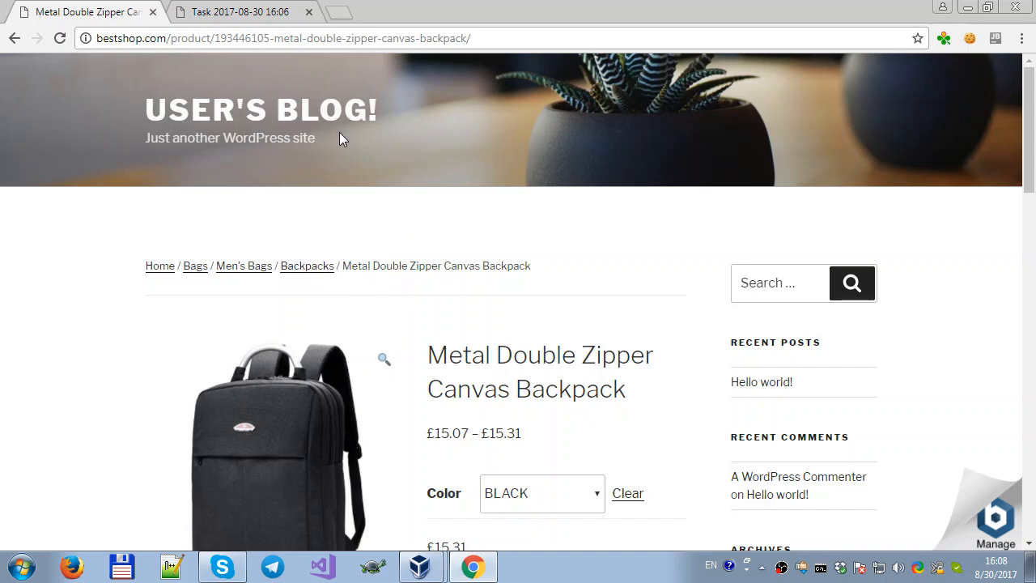